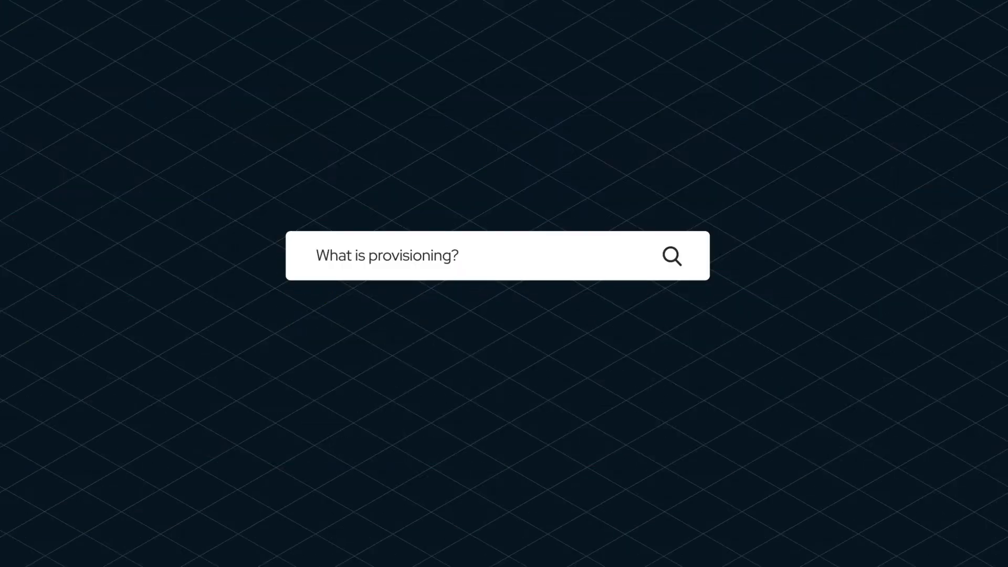
Submit the search 'What is provisioning?' to list the five Red Hat answer results
{"action": "left_click", "coordinate": [671, 255]}
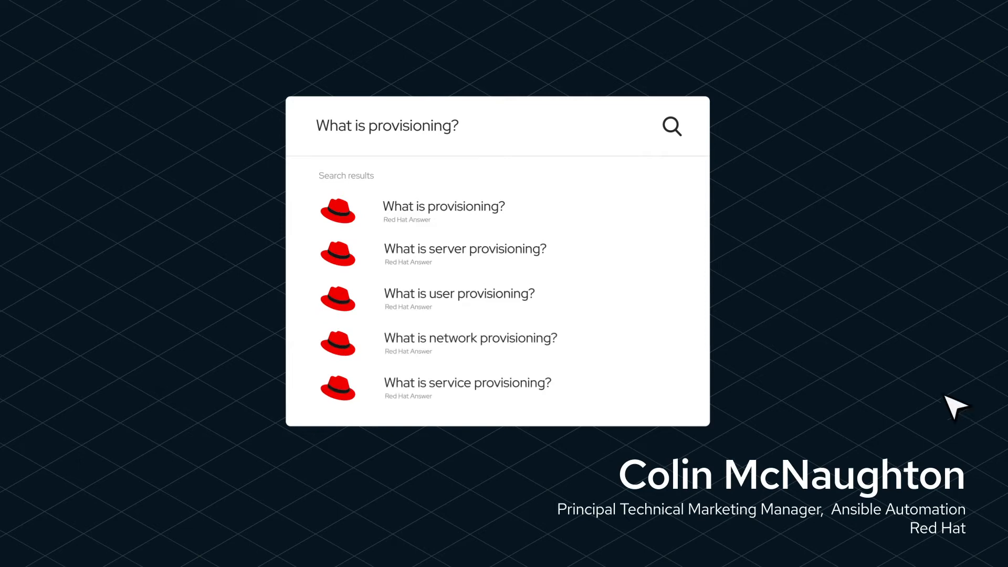